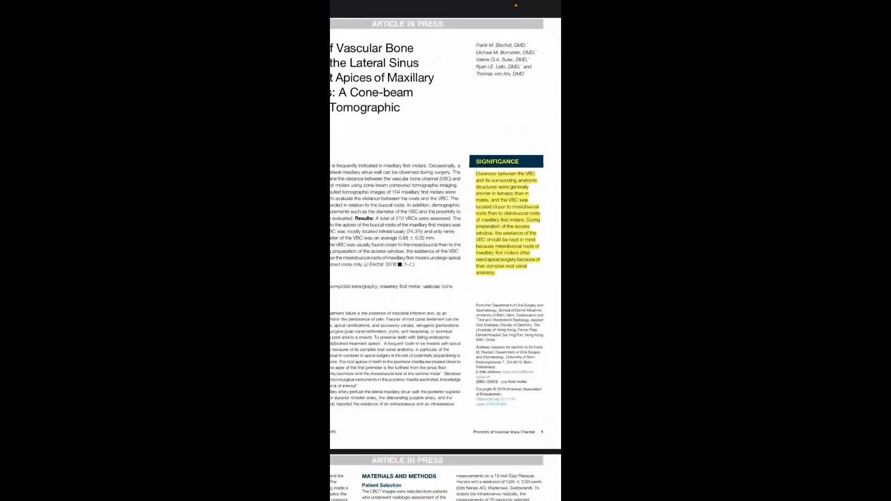
scroll(down, 3)
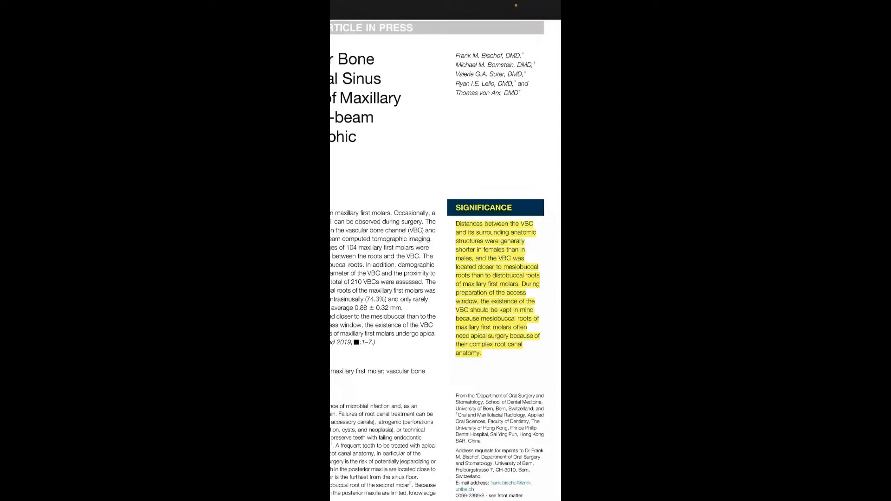
scroll(up, 3)
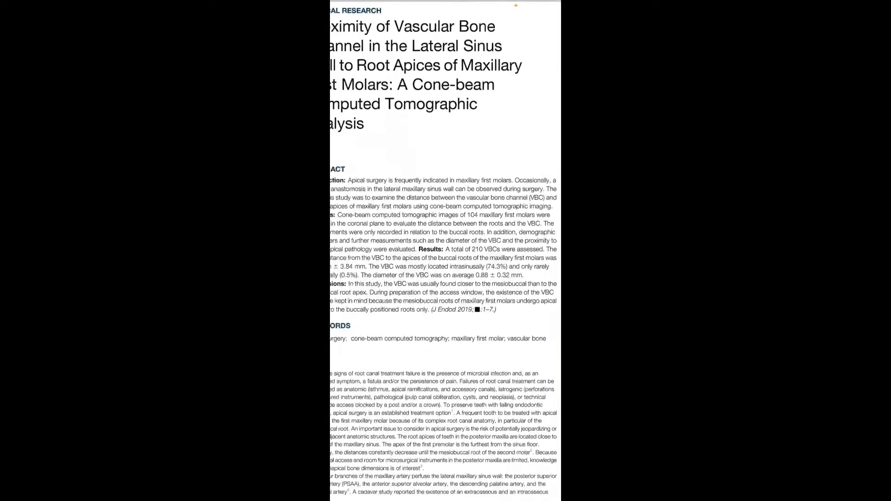
scroll(up, 3)
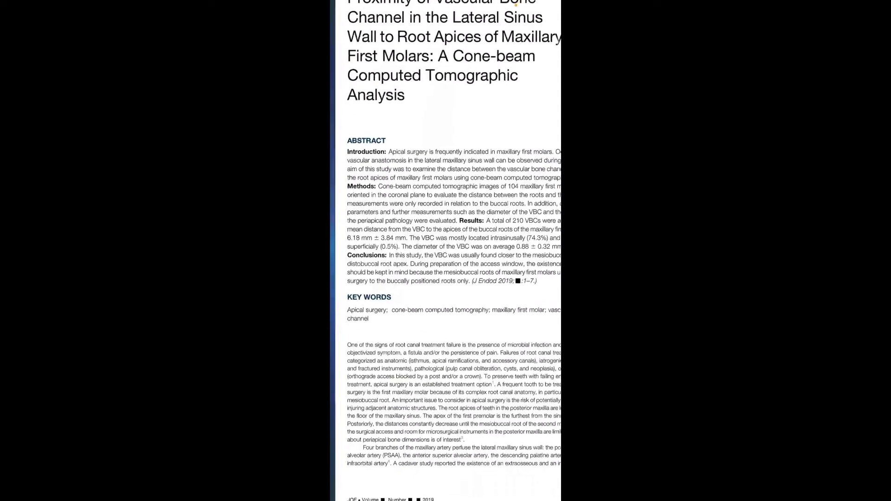
scroll(down, 3)
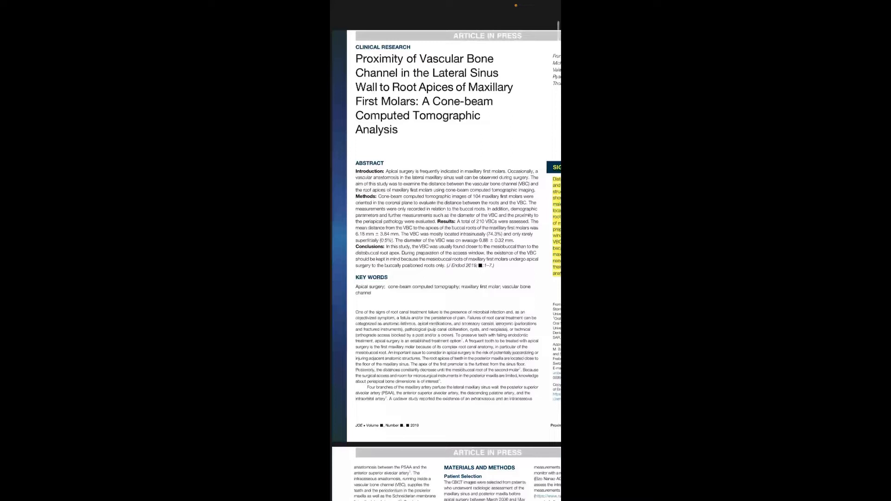
scroll(down, 3)
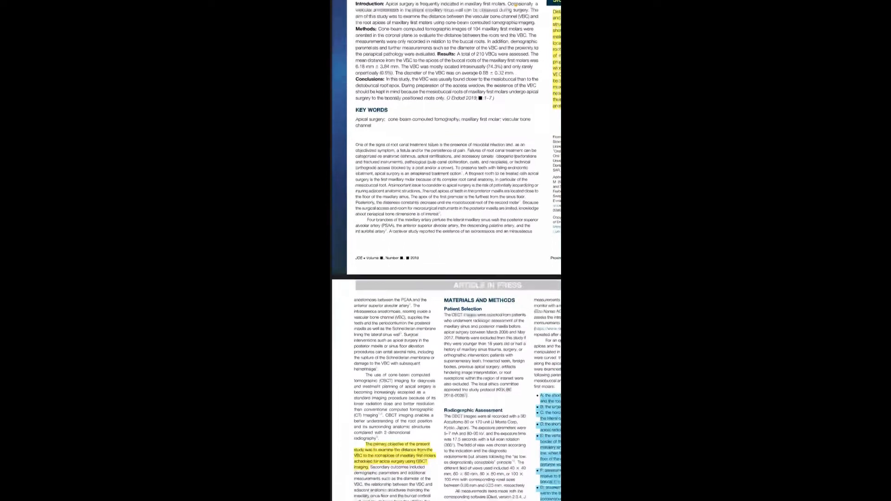
scroll(down, 3)
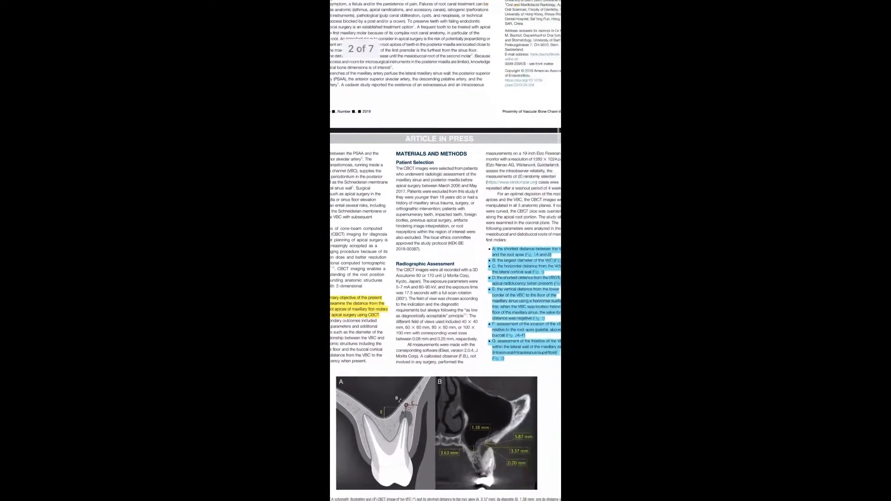
scroll(down, 3)
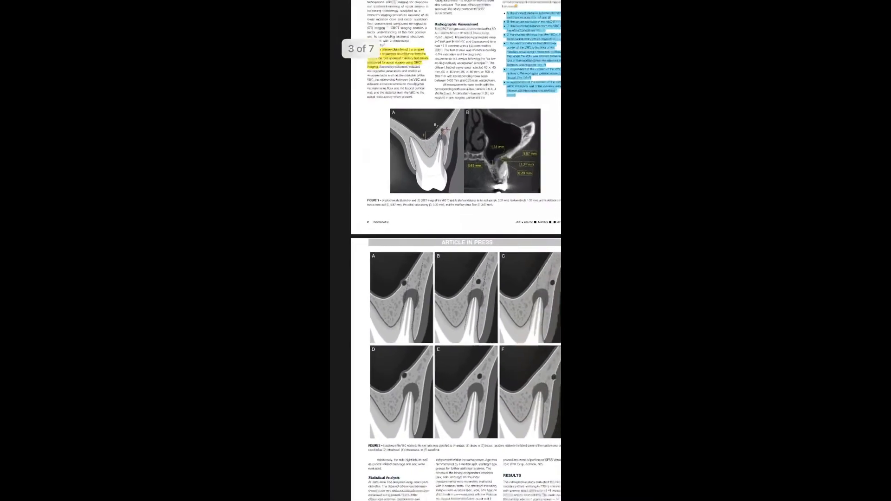
scroll(up, 3)
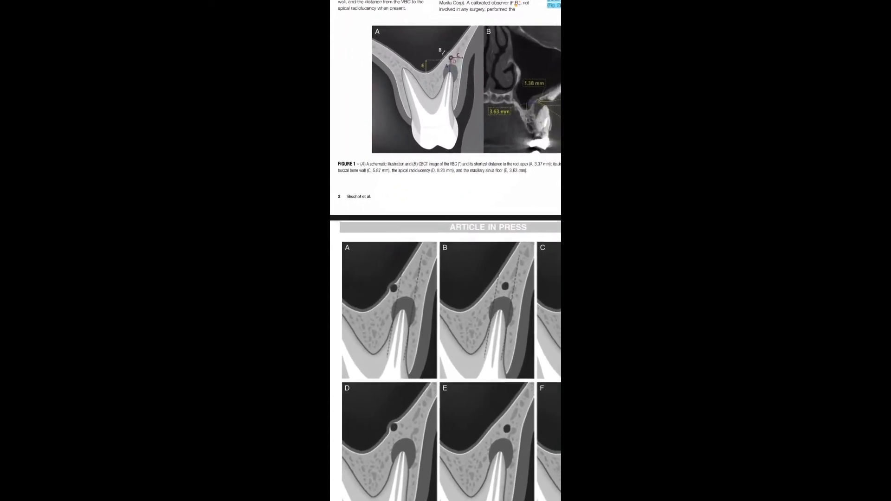
scroll(down, 3)
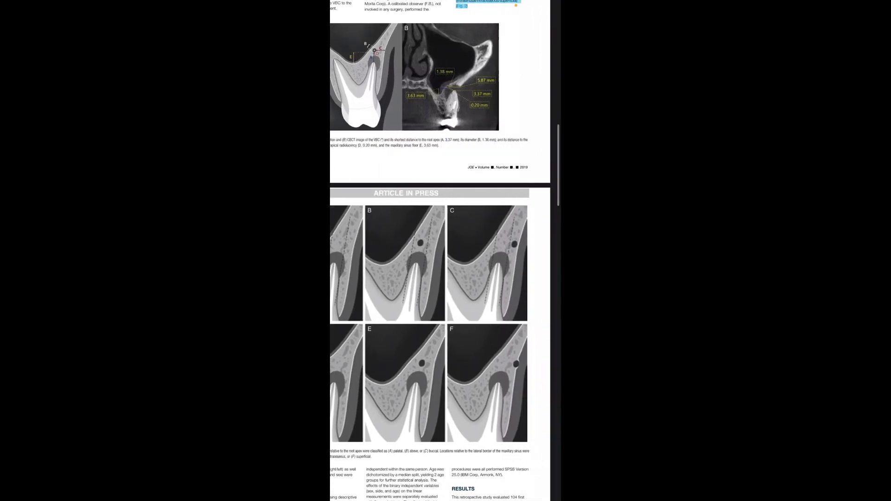
scroll(up, 3)
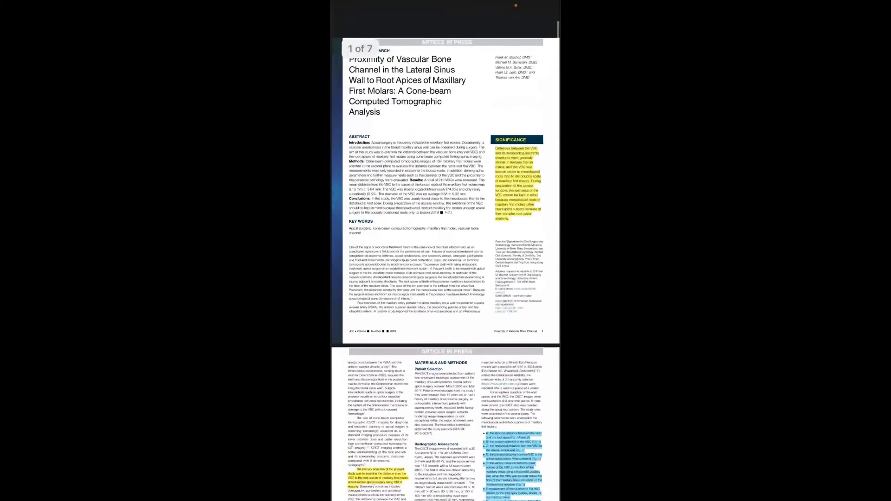
scroll(up, 3)
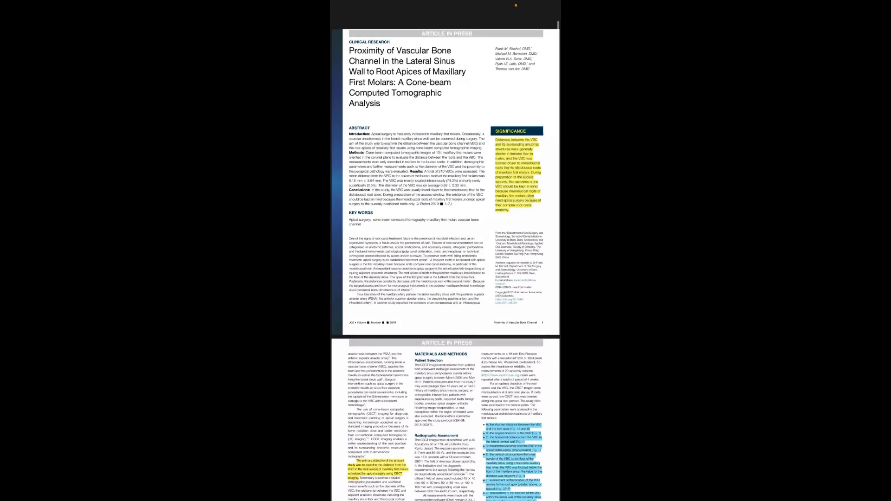